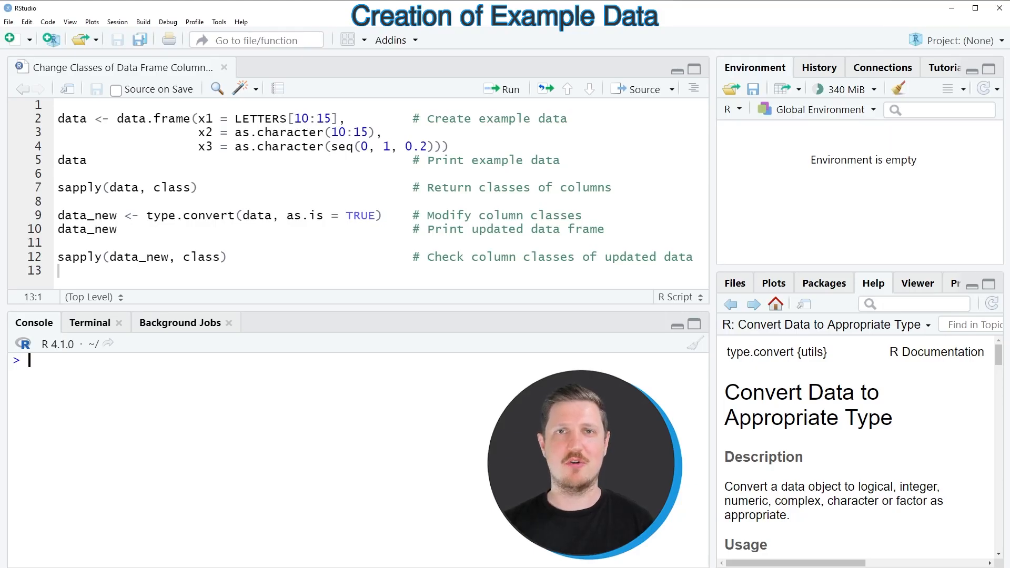
# - Create the character data frame data with columns x1, x2, x3 and print its six rows
pyautogui.click(116, 145)
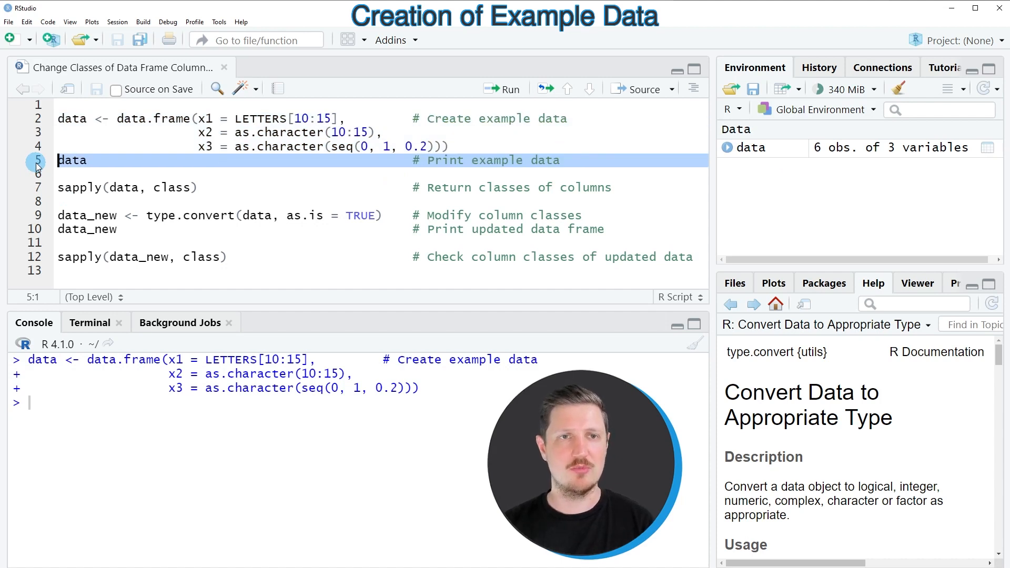
pyautogui.click(508, 89)
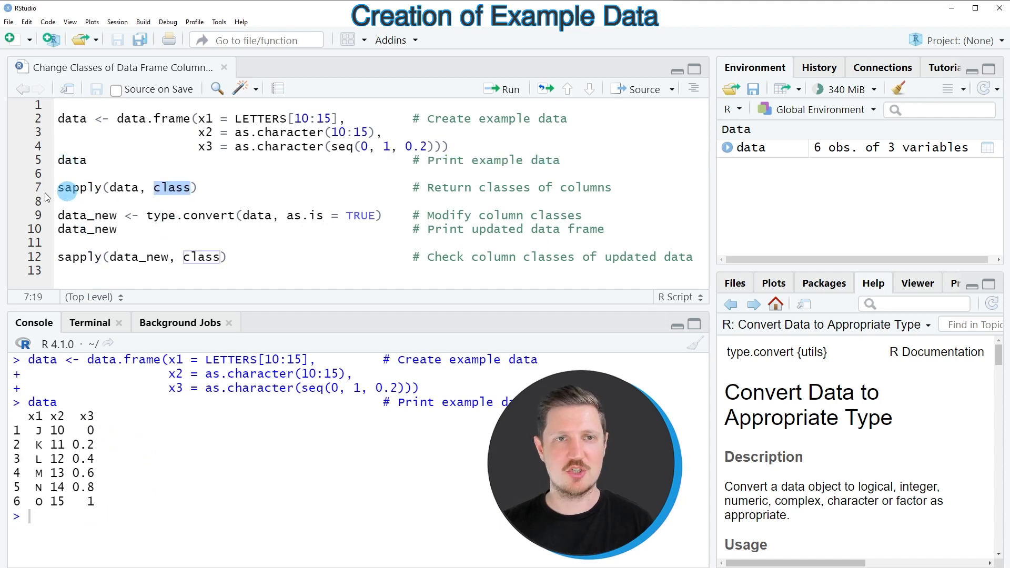
# - Run sapply(data, class) and highlight the three "character" results in the console
pyautogui.click(56, 187)
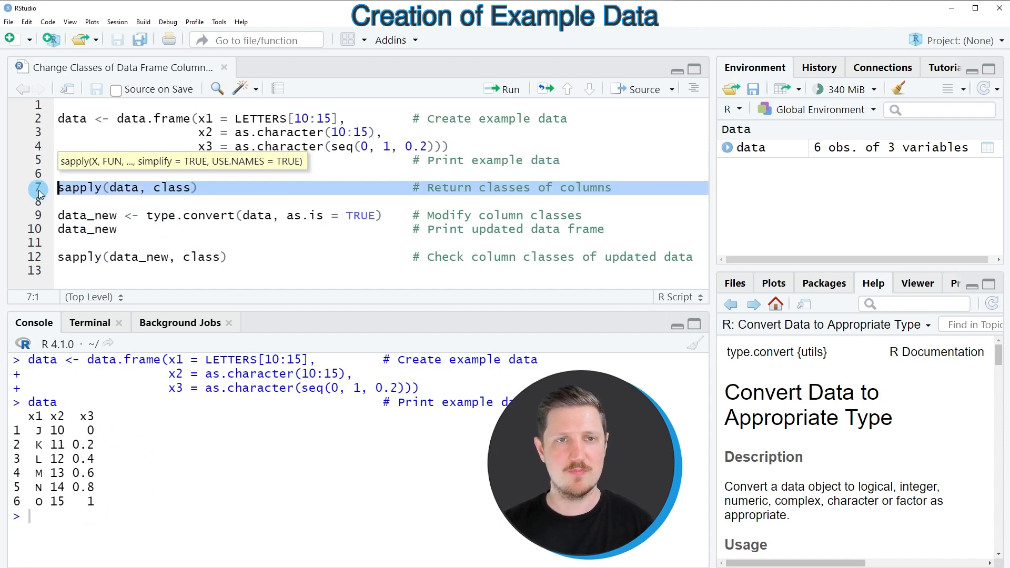
pyautogui.click(512, 88)
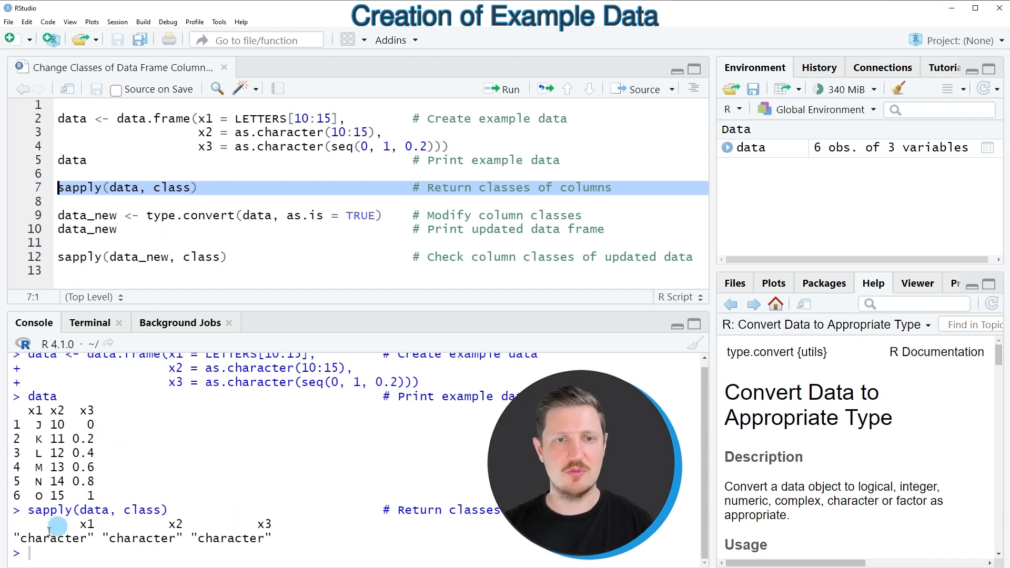
pyautogui.moveTo(12, 538); pyautogui.dragTo(276, 537)
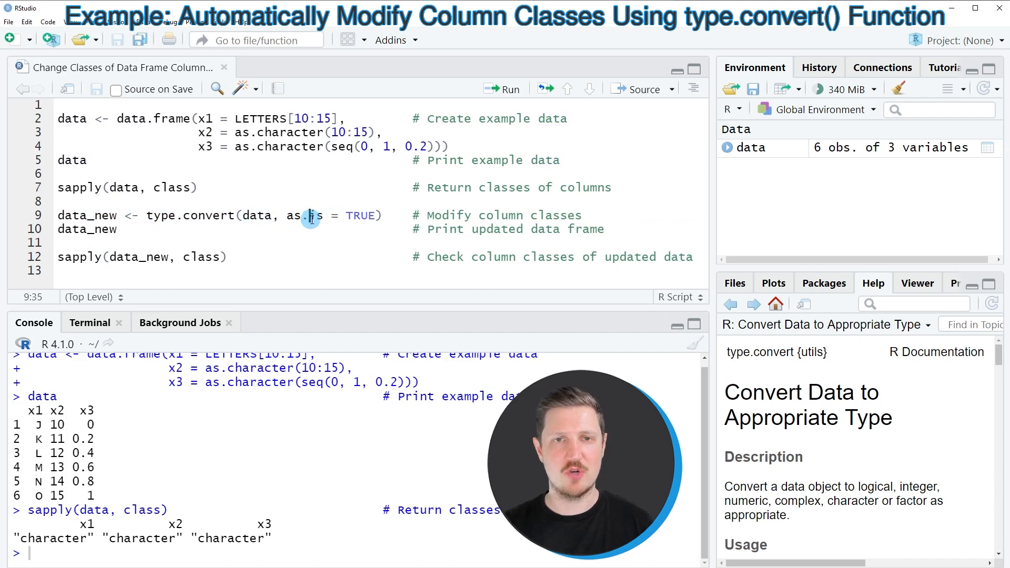
# - Run type.convert(data, as.is = TRUE) into data_new and print it, x3 showing 0.0 to 1.0
pyautogui.doubleClick(304, 214)
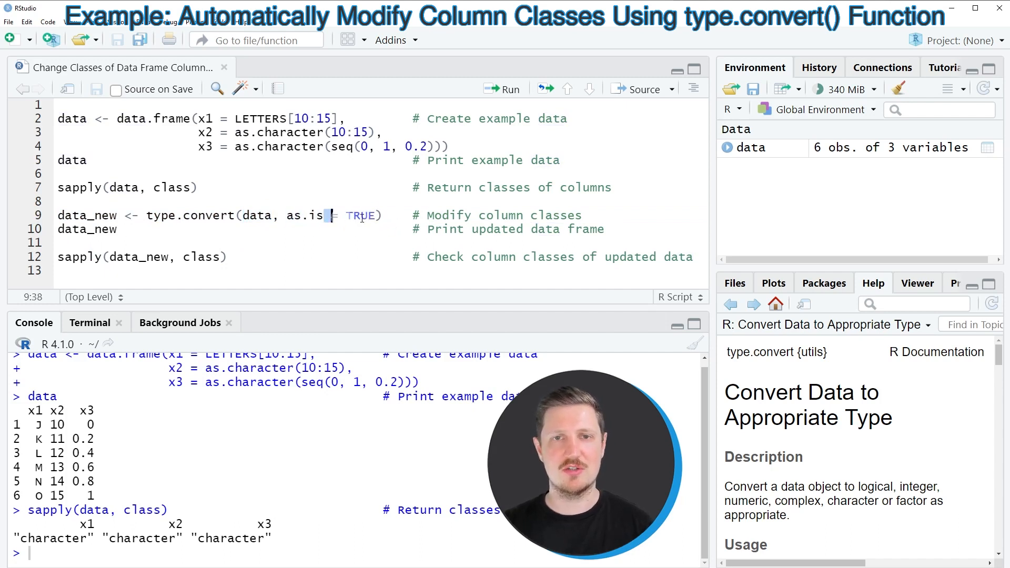
pyautogui.click(184, 215)
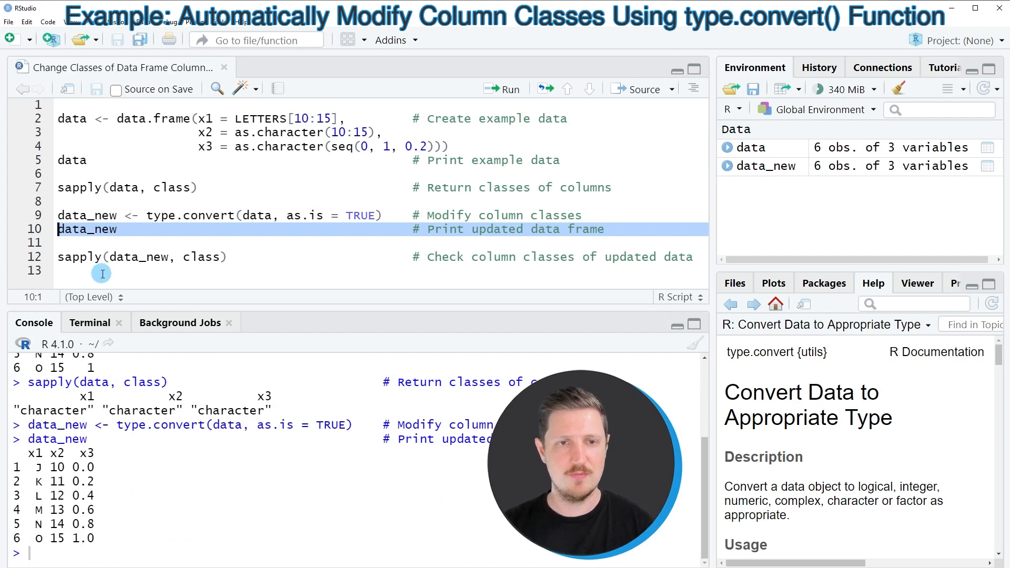
pyautogui.doubleClick(33, 453)
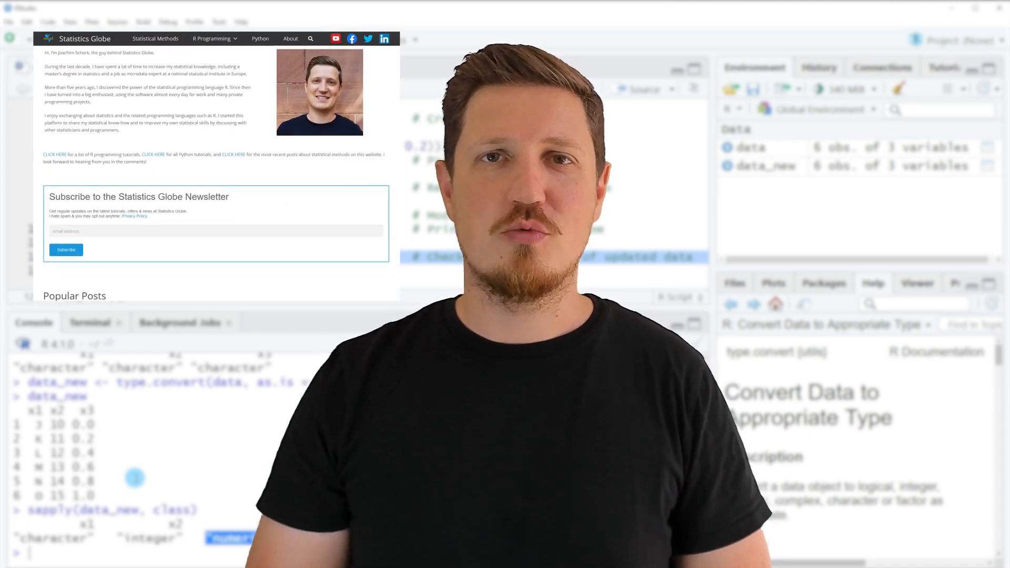
pyautogui.scroll(-3)
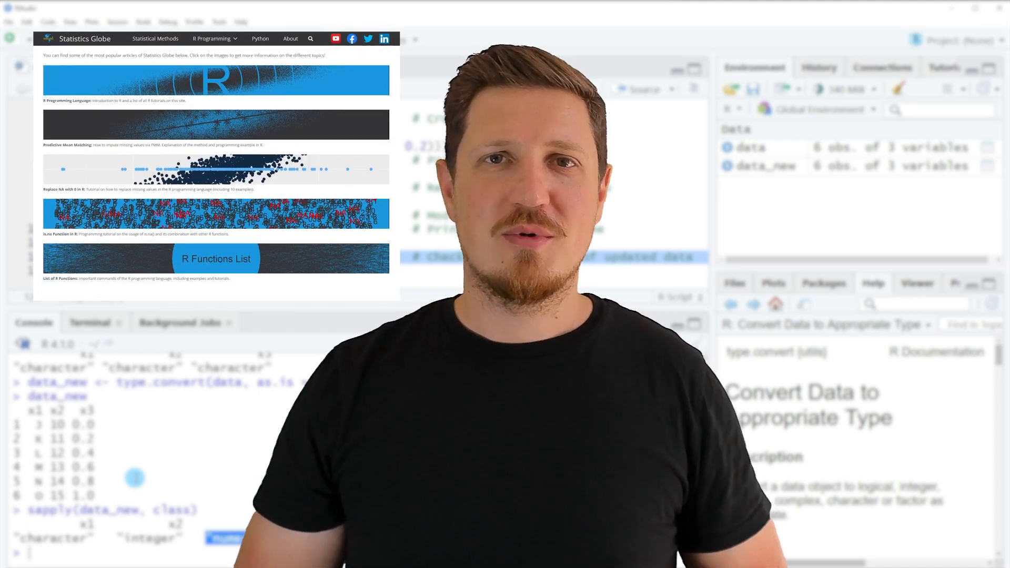
pyautogui.scroll(-3)
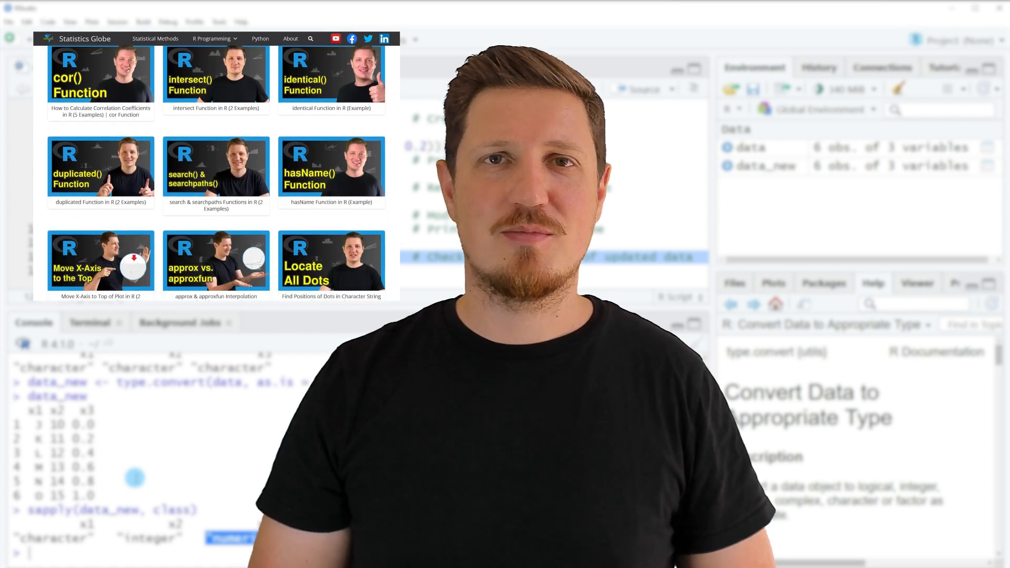
pyautogui.click(212, 39)
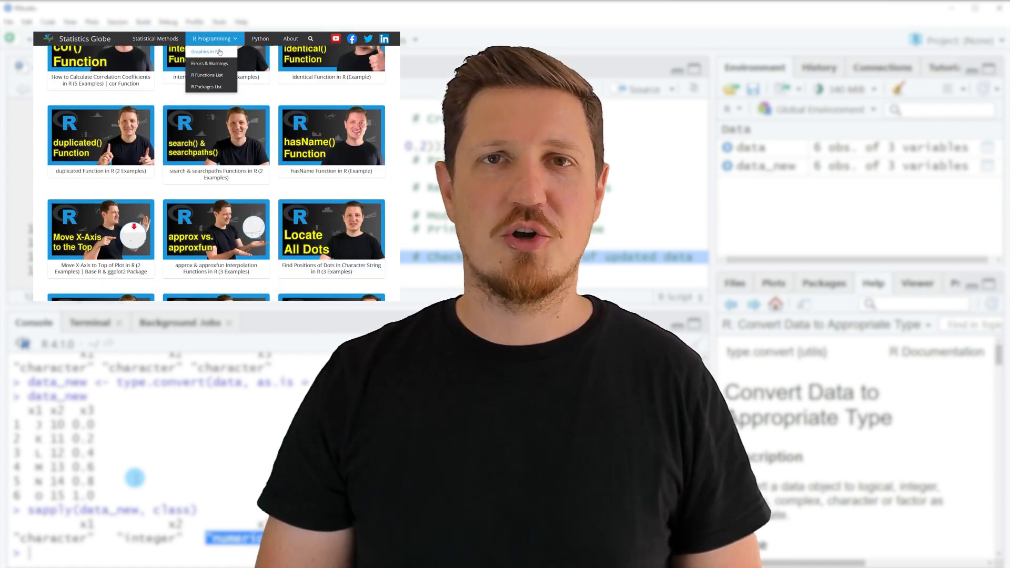
pyautogui.click(202, 51)
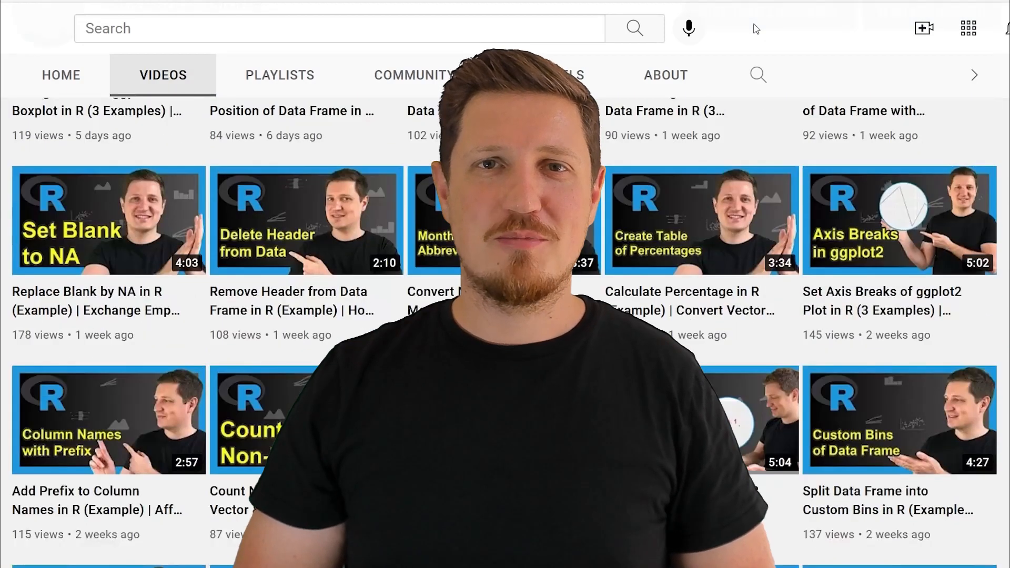
pyautogui.scroll(-3)
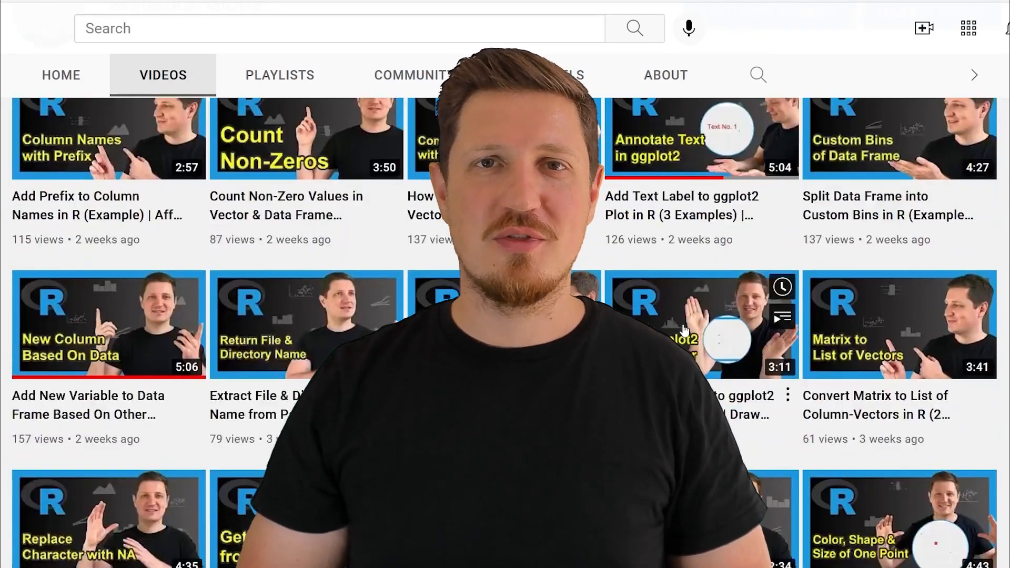
pyautogui.scroll(-3)
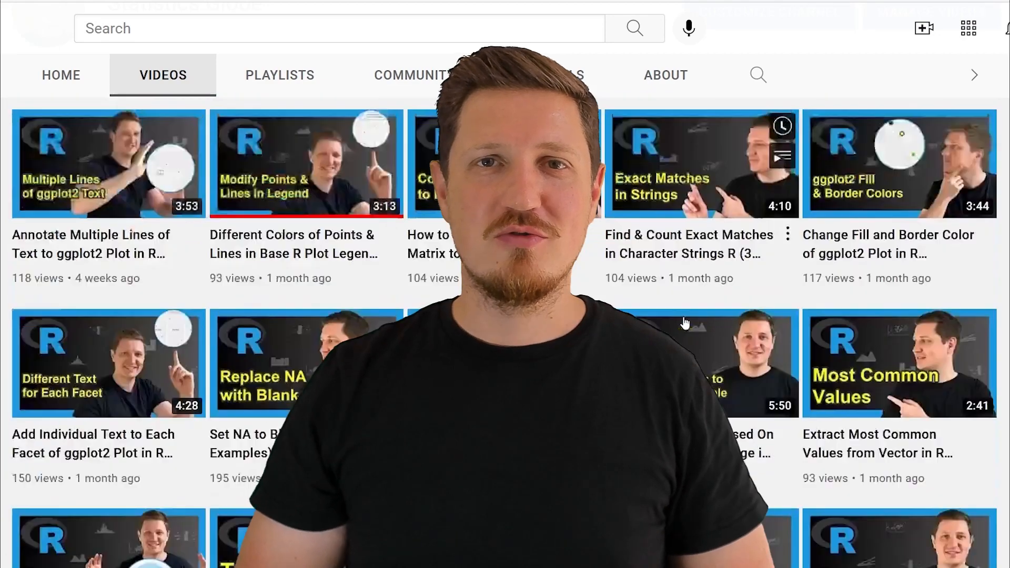
pyautogui.scroll(-3)
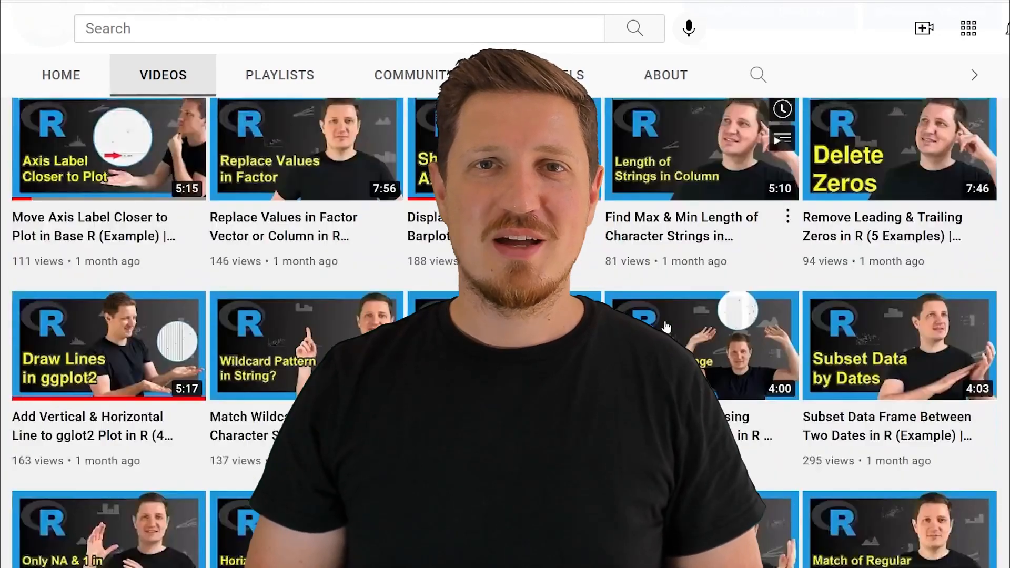
pyautogui.scroll(-3)
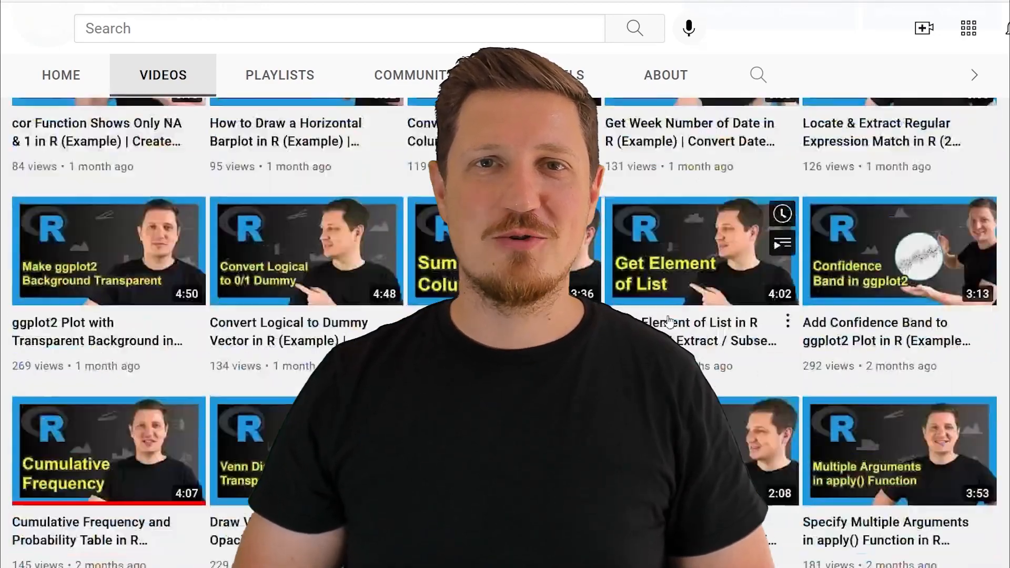